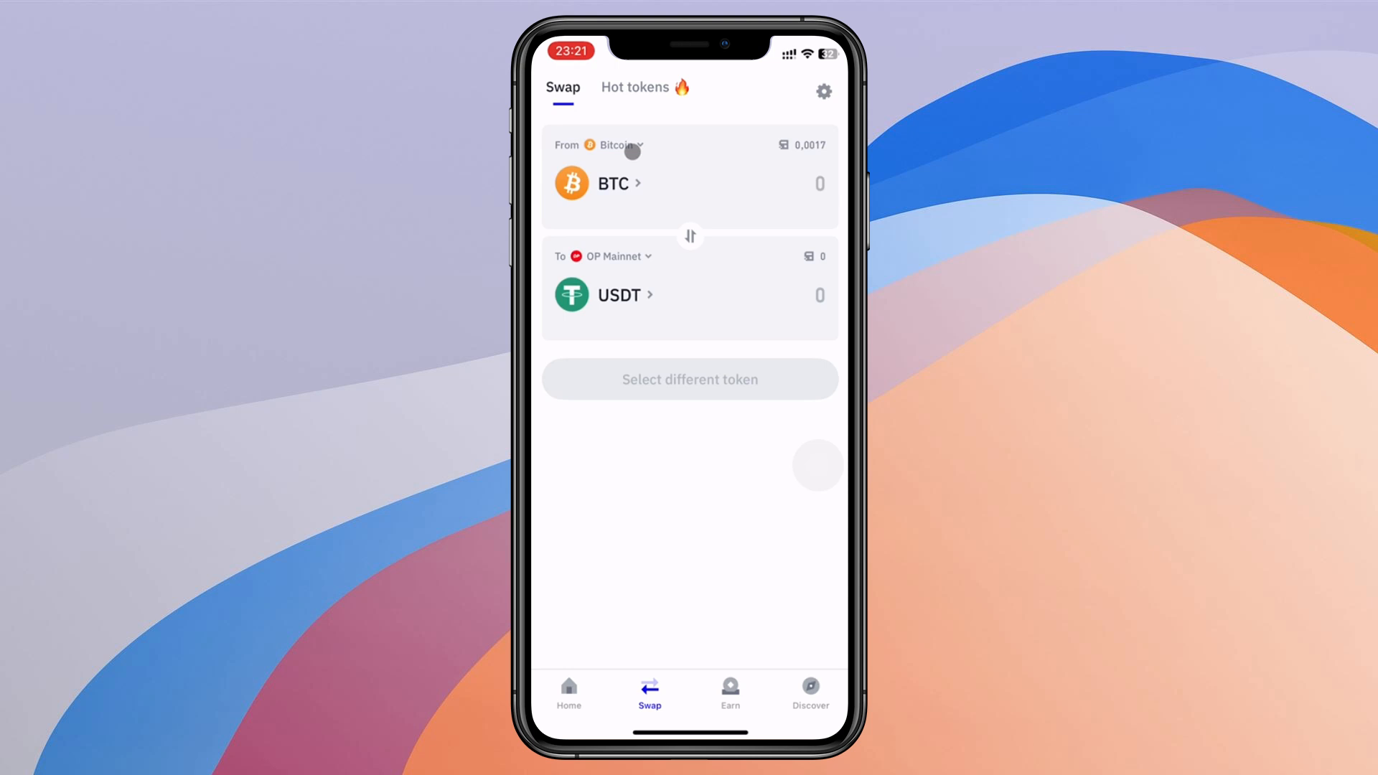
Leave Bitget Wallet's network picker and switch to Coinbase Wallet's home screen
{"action": "left_click", "coordinate": [619, 145]}
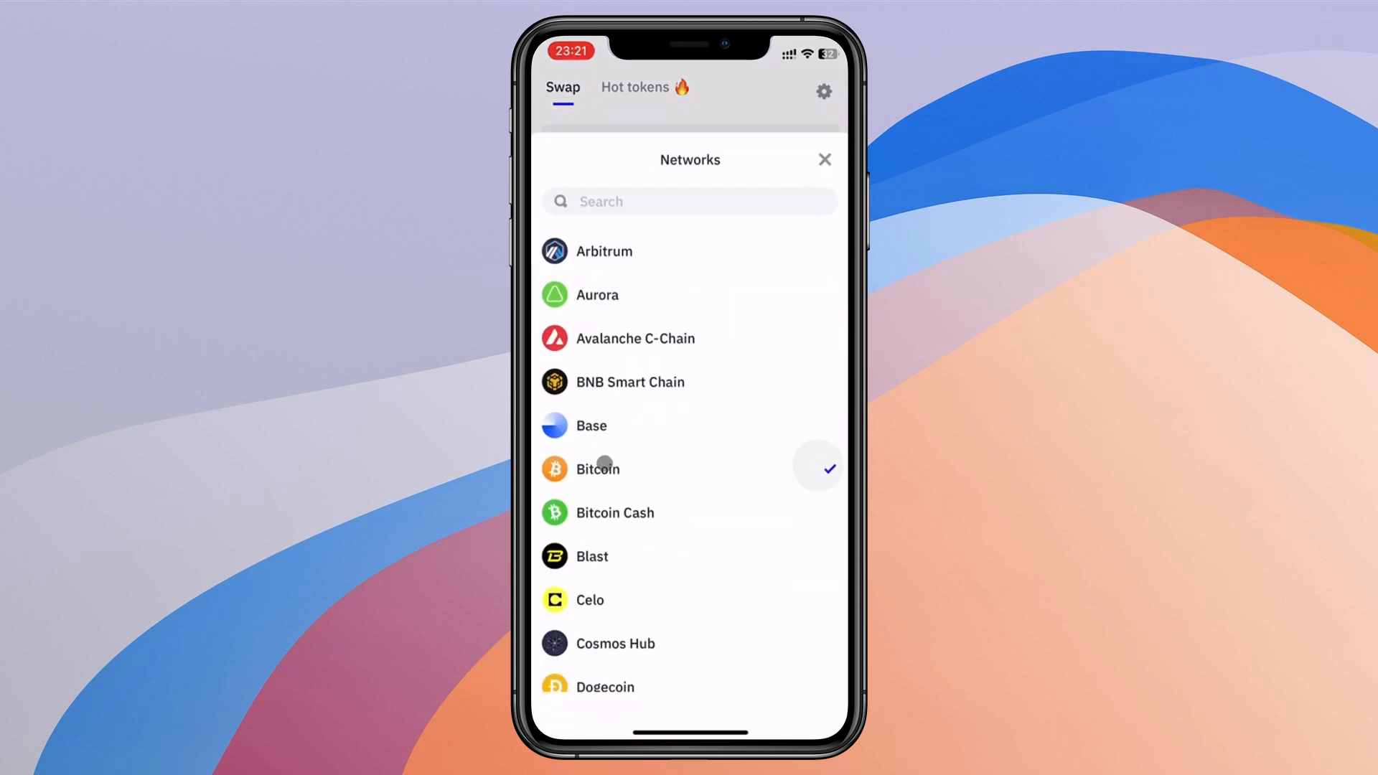
{"action": "left_click", "coordinate": [597, 469]}
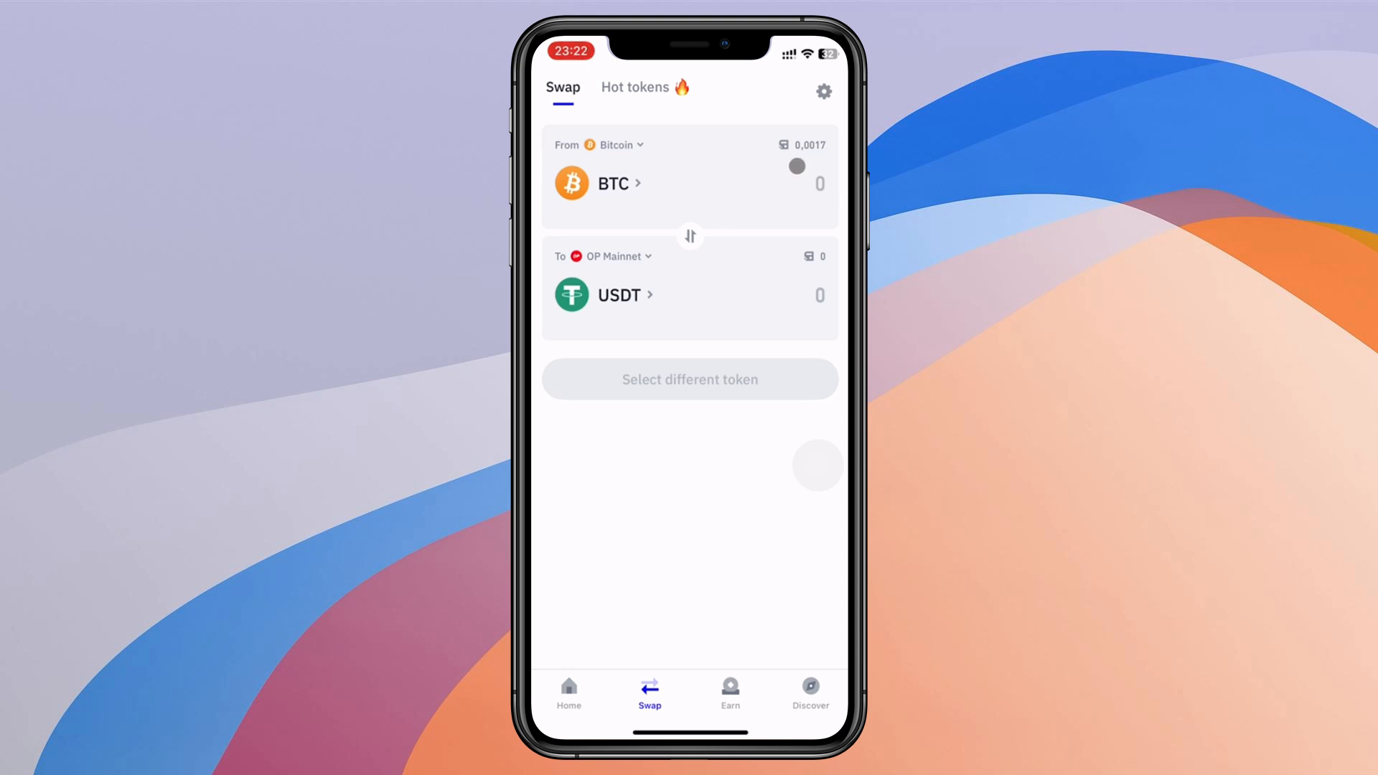
{"action": "left_click", "coordinate": [619, 145]}
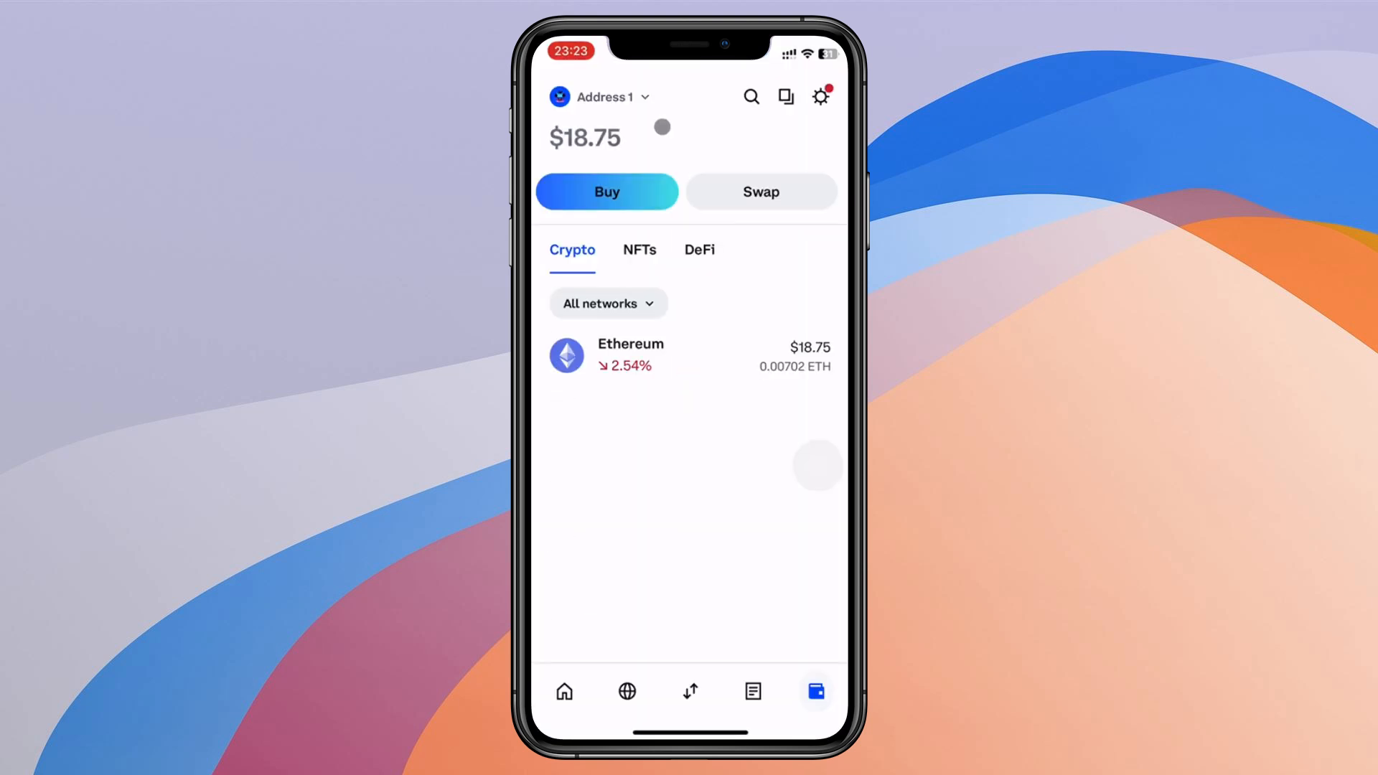
Set up a $15 swap from ETH into USDC on Ethereum and continue
{"action": "left_click", "coordinate": [759, 192]}
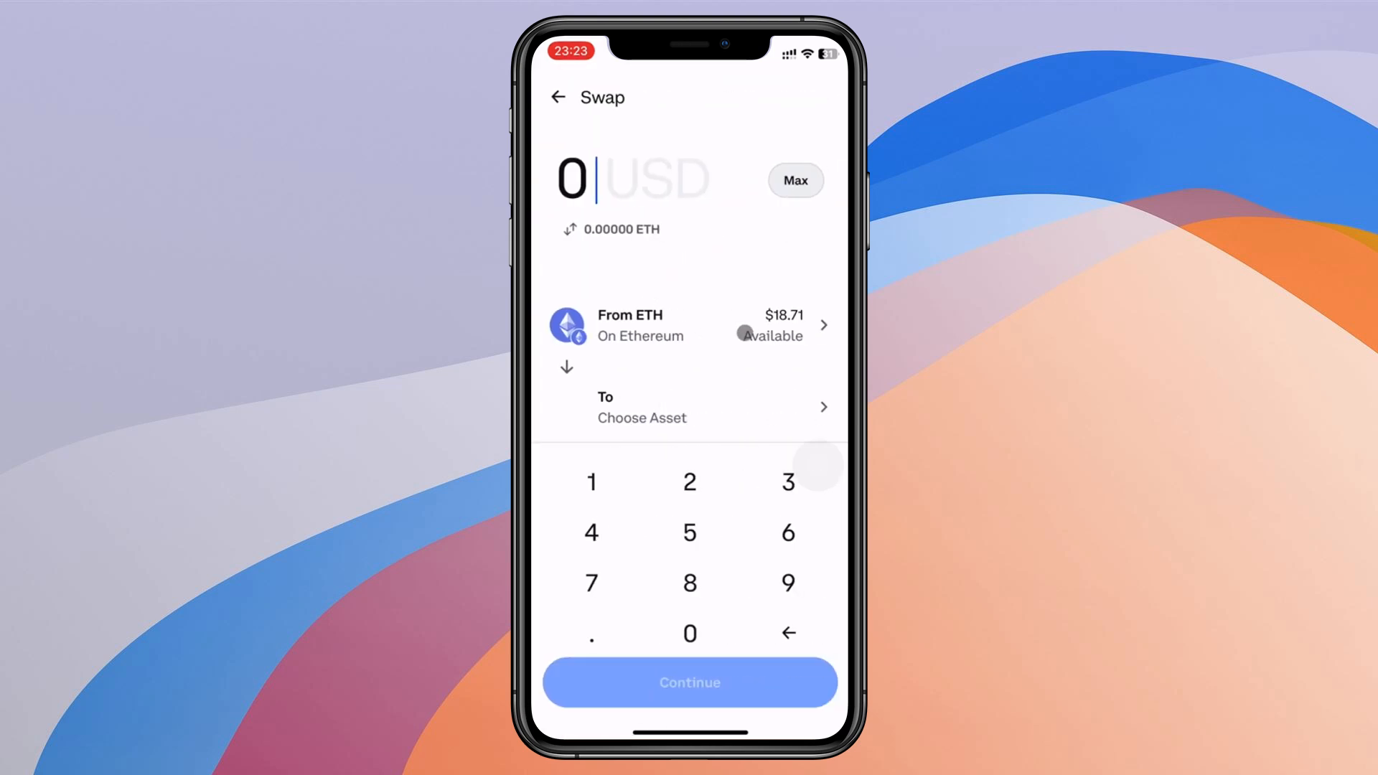
{"action": "left_click", "coordinate": [690, 407]}
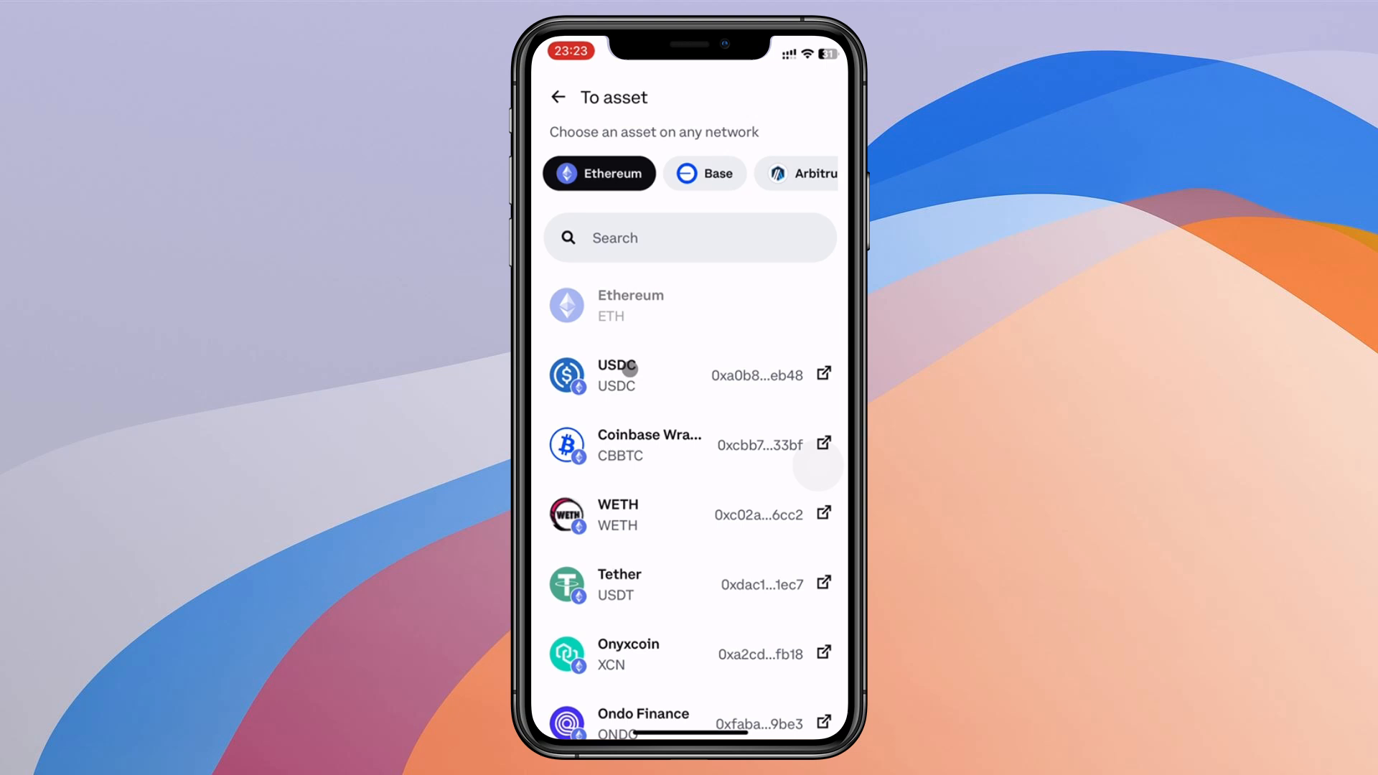
{"action": "left_click", "coordinate": [618, 375]}
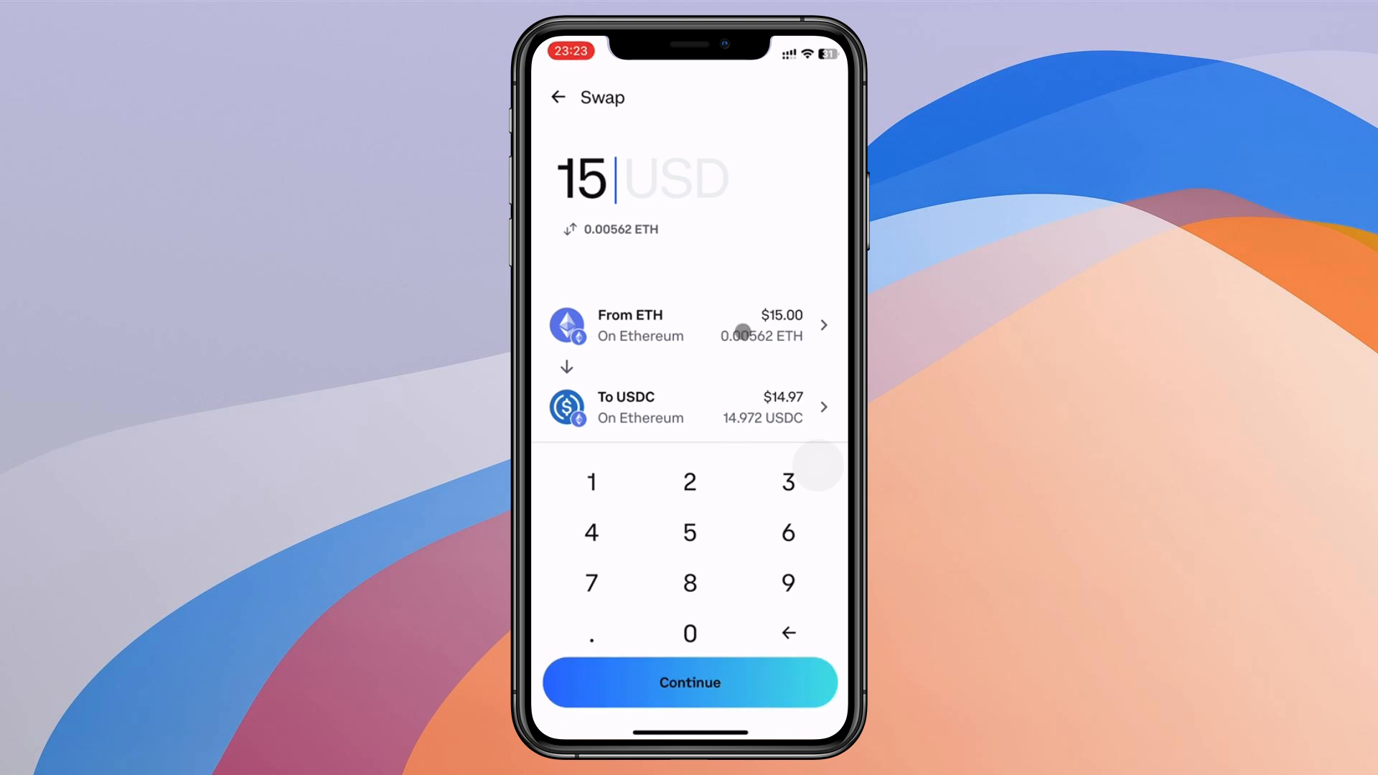
{"action": "left_click", "coordinate": [690, 682]}
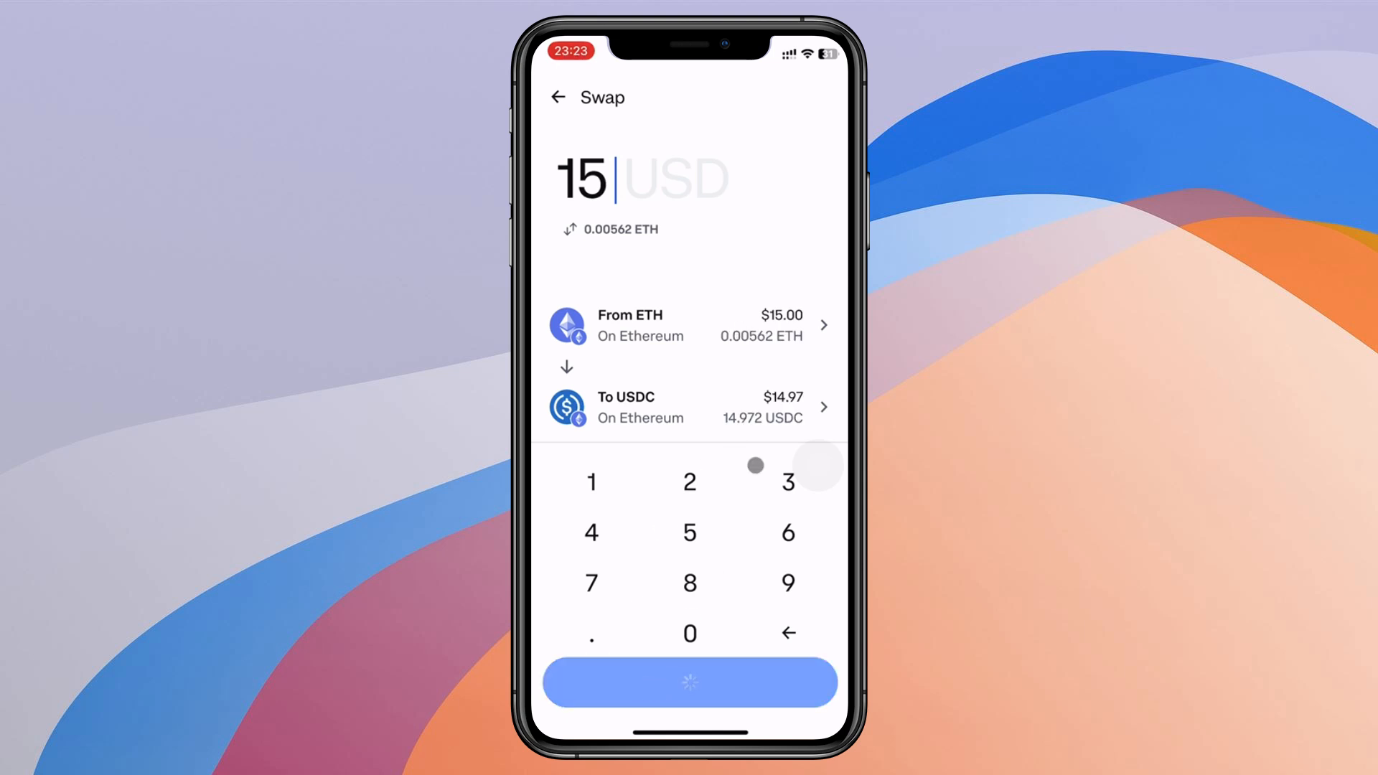
Review the 14.823 USDC quote with $0.15 fee and submit the swap
{"action": "left_click", "coordinate": [689, 682]}
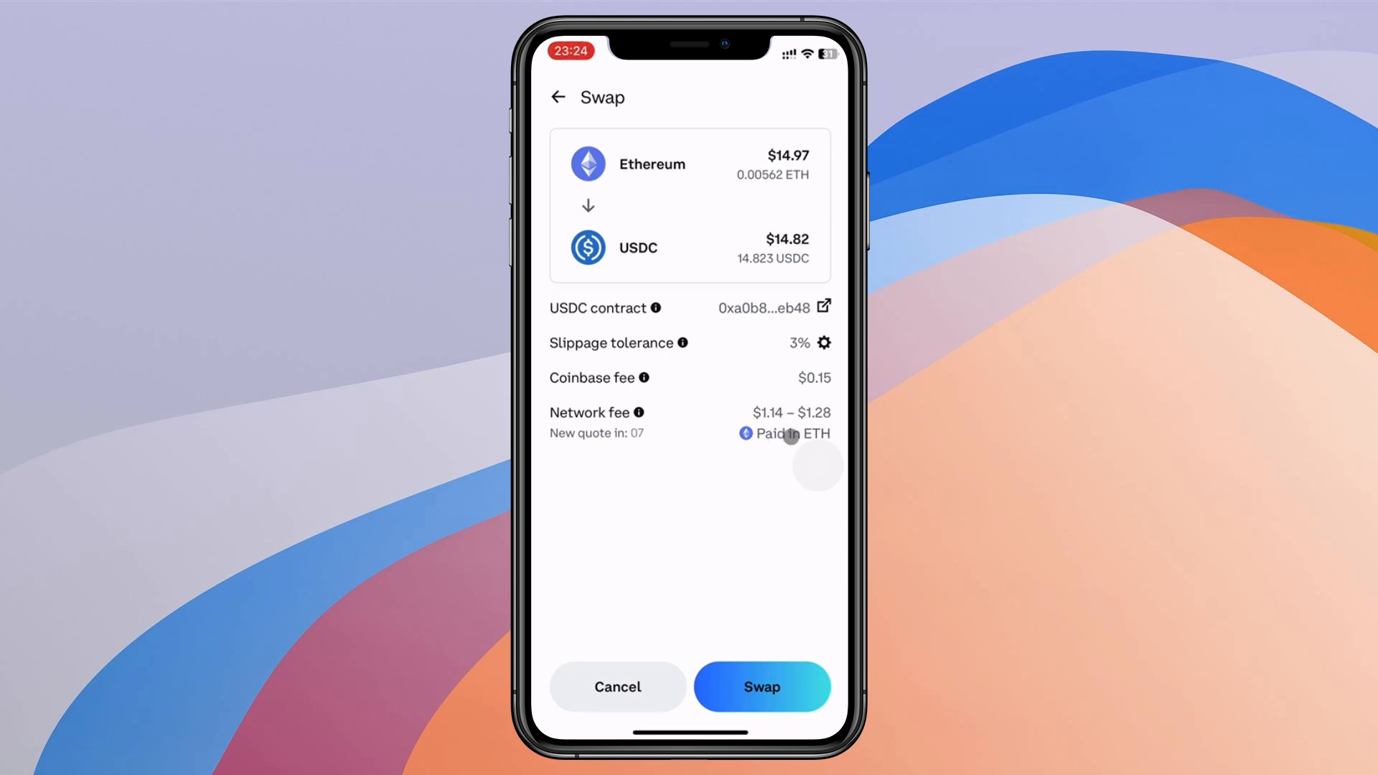
{"action": "left_click", "coordinate": [761, 686]}
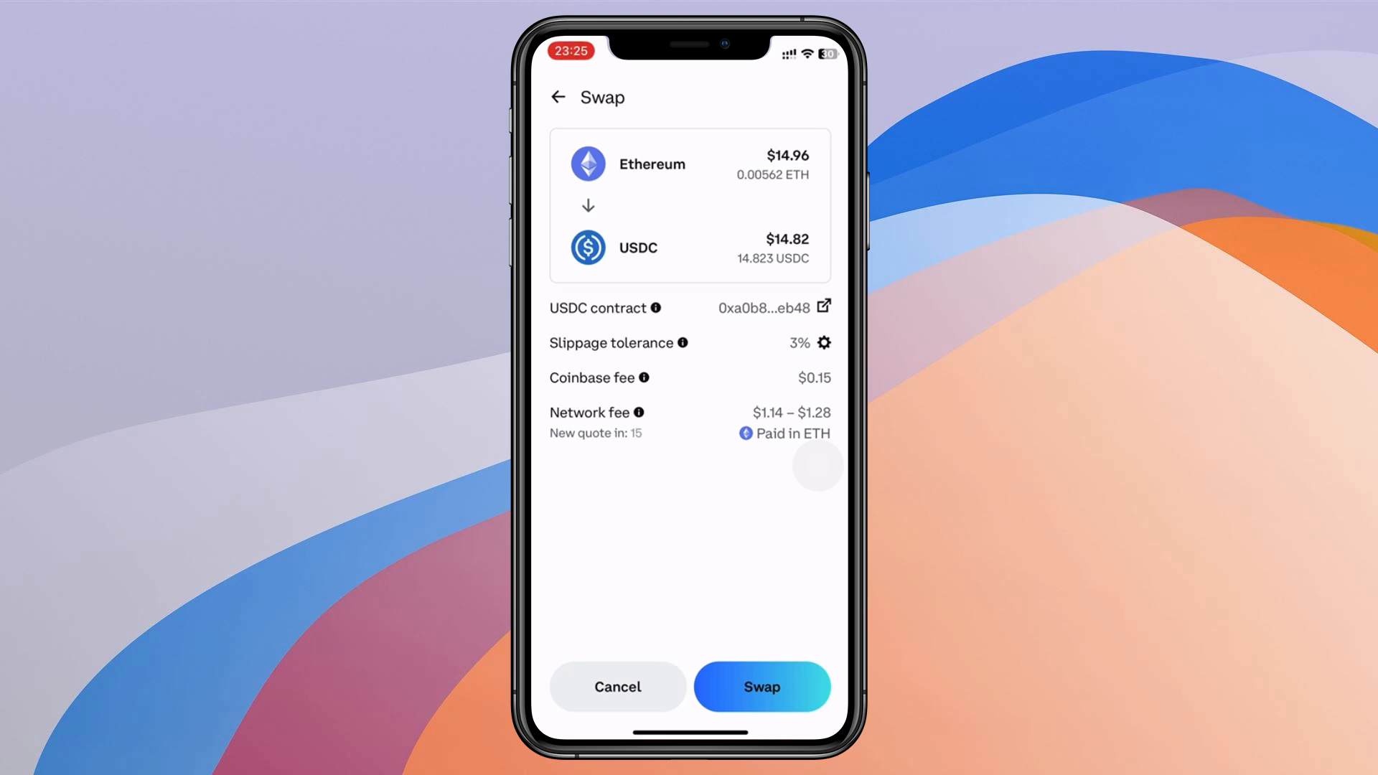
{"action": "left_click", "coordinate": [762, 686]}
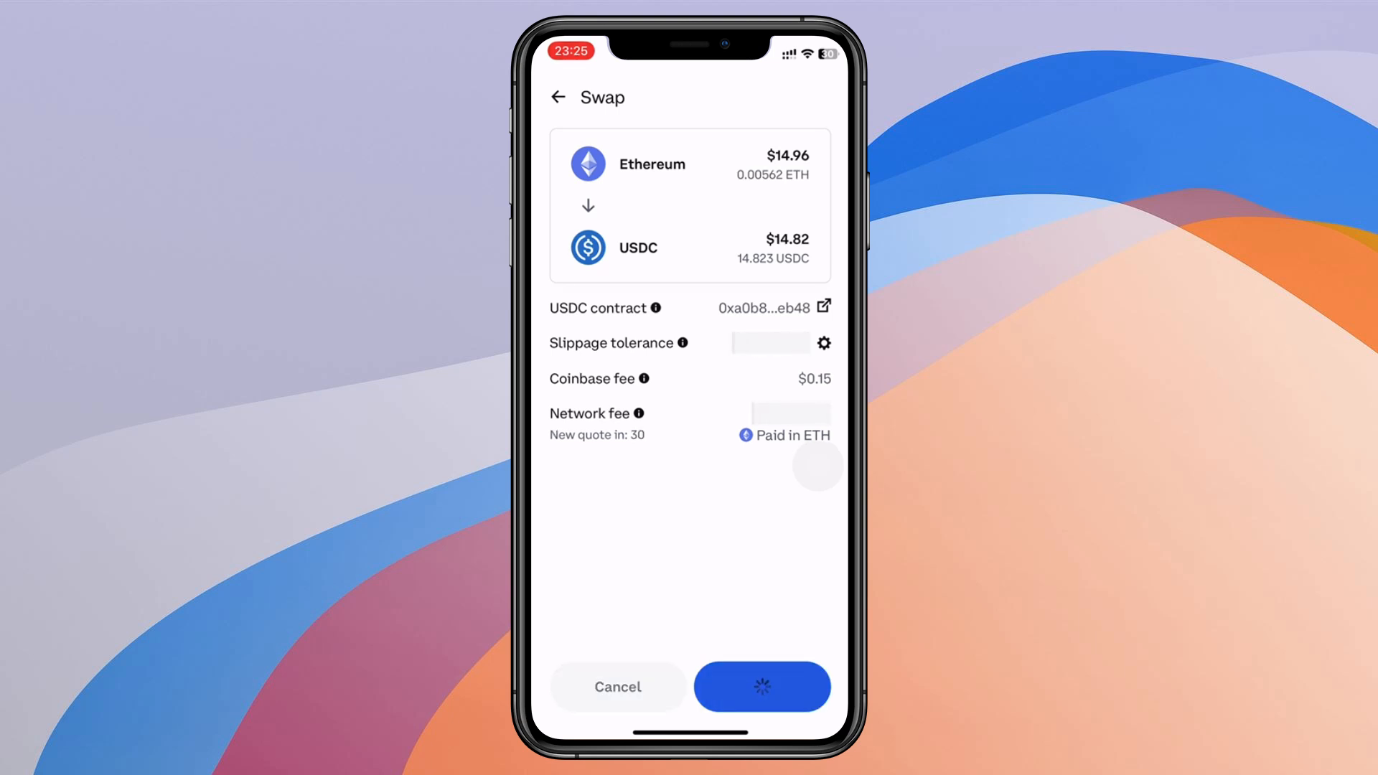